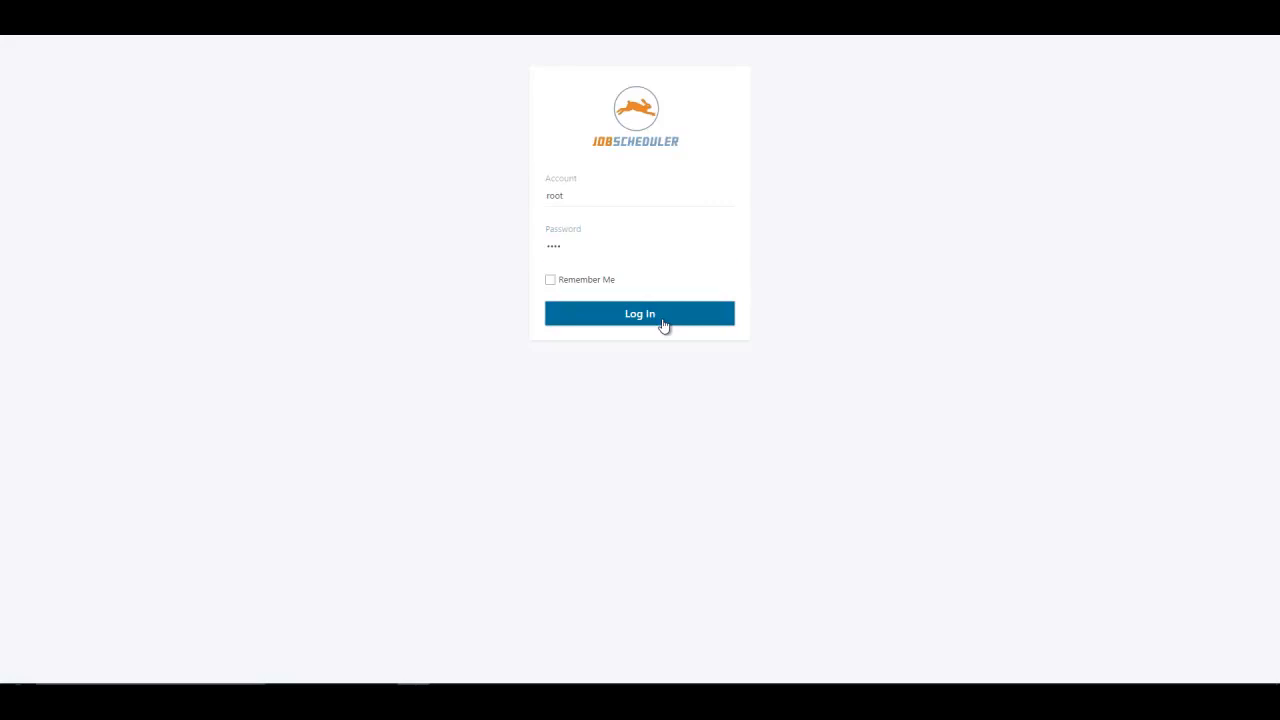
# Log in to JOC Cockpit with the filled-in credentials
pyautogui.click(640, 312)
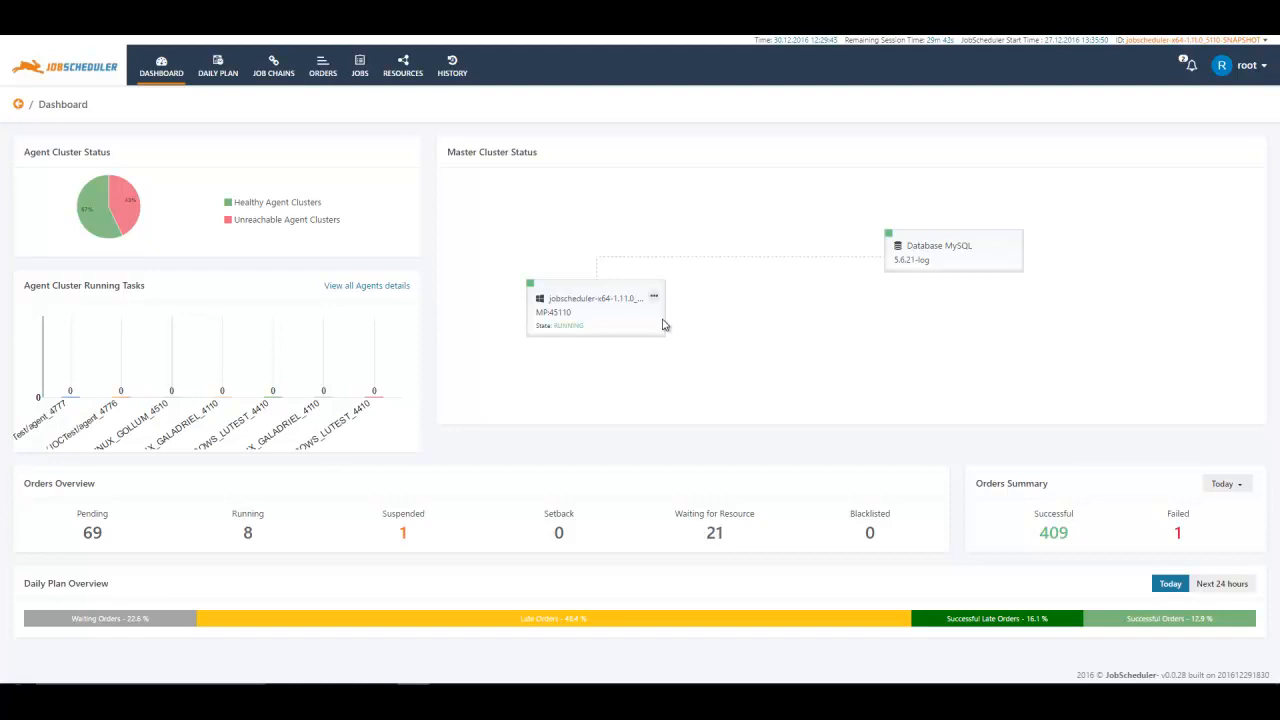
pyautogui.moveTo(722, 200)
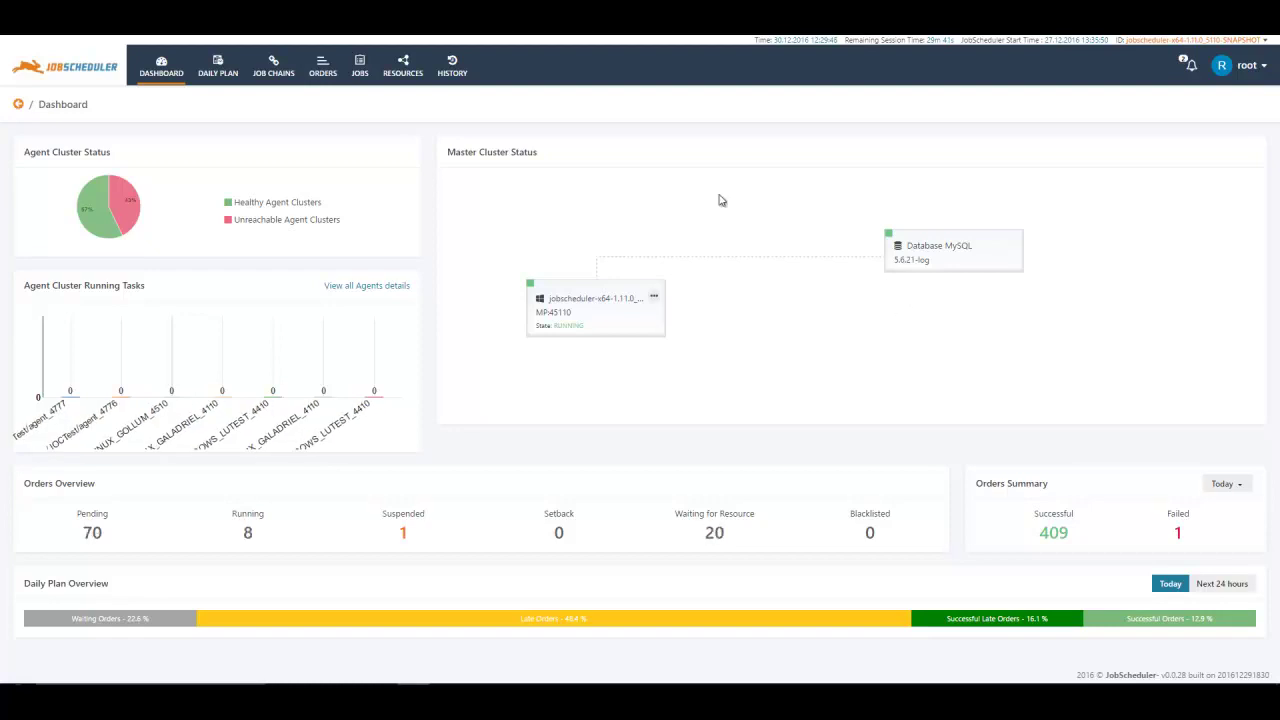
pyautogui.moveTo(518, 182)
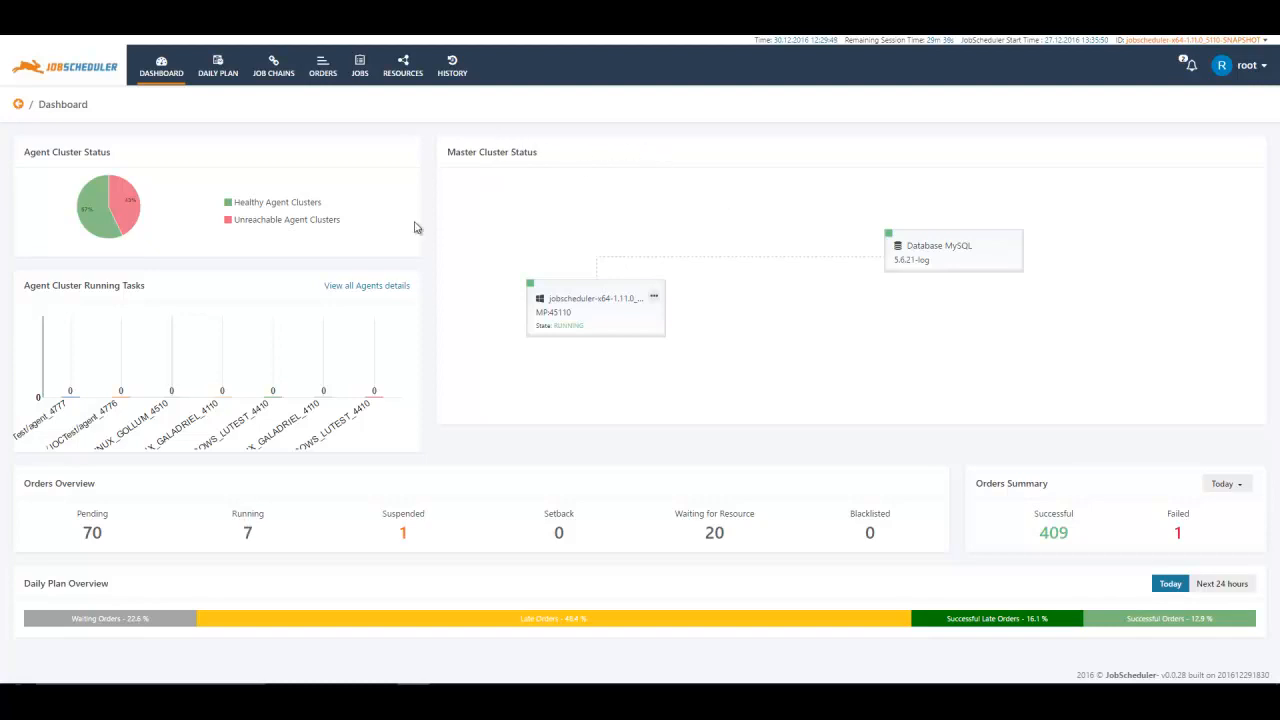
pyautogui.moveTo(770, 388)
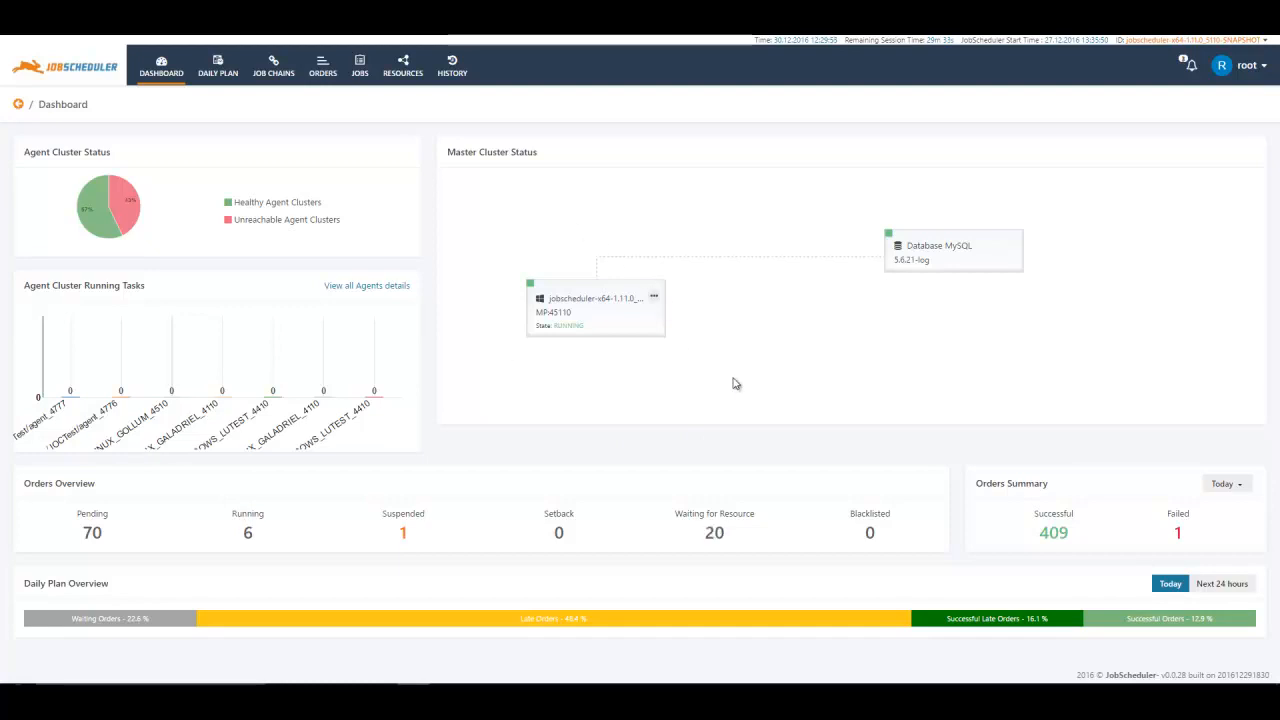
pyautogui.moveTo(544, 292)
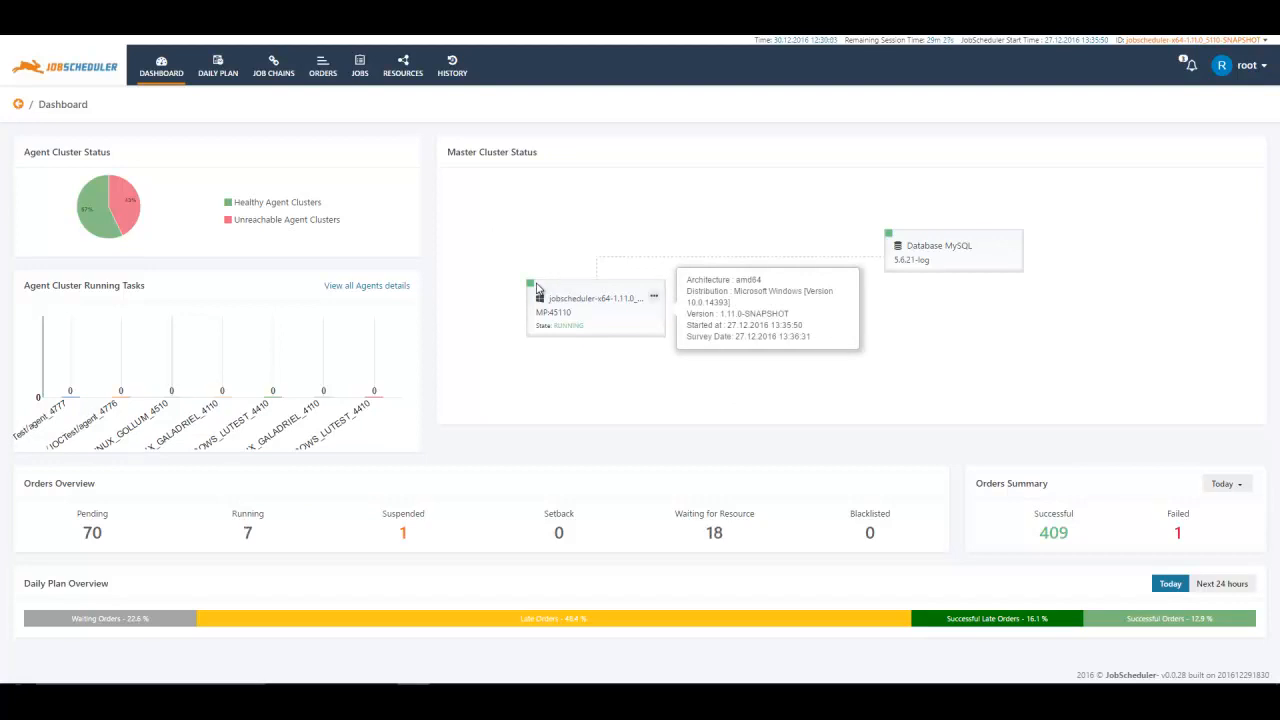
pyautogui.moveTo(160, 160)
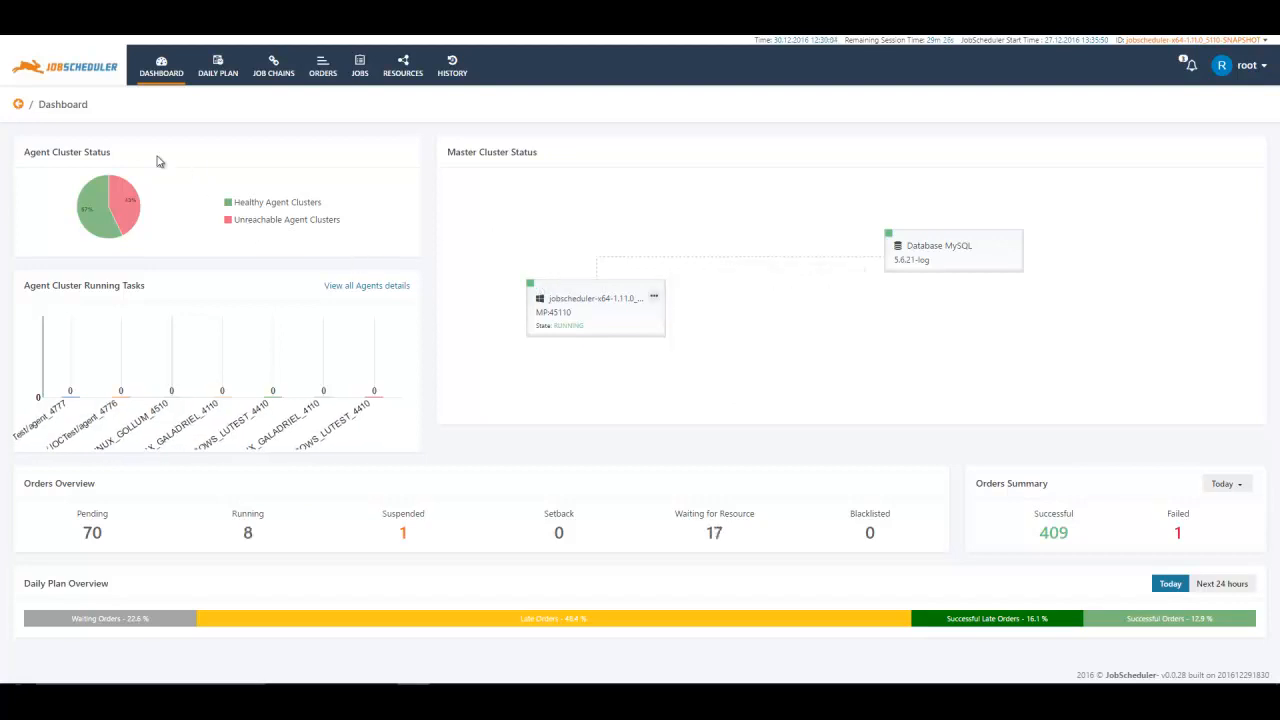
pyautogui.moveTo(52, 184)
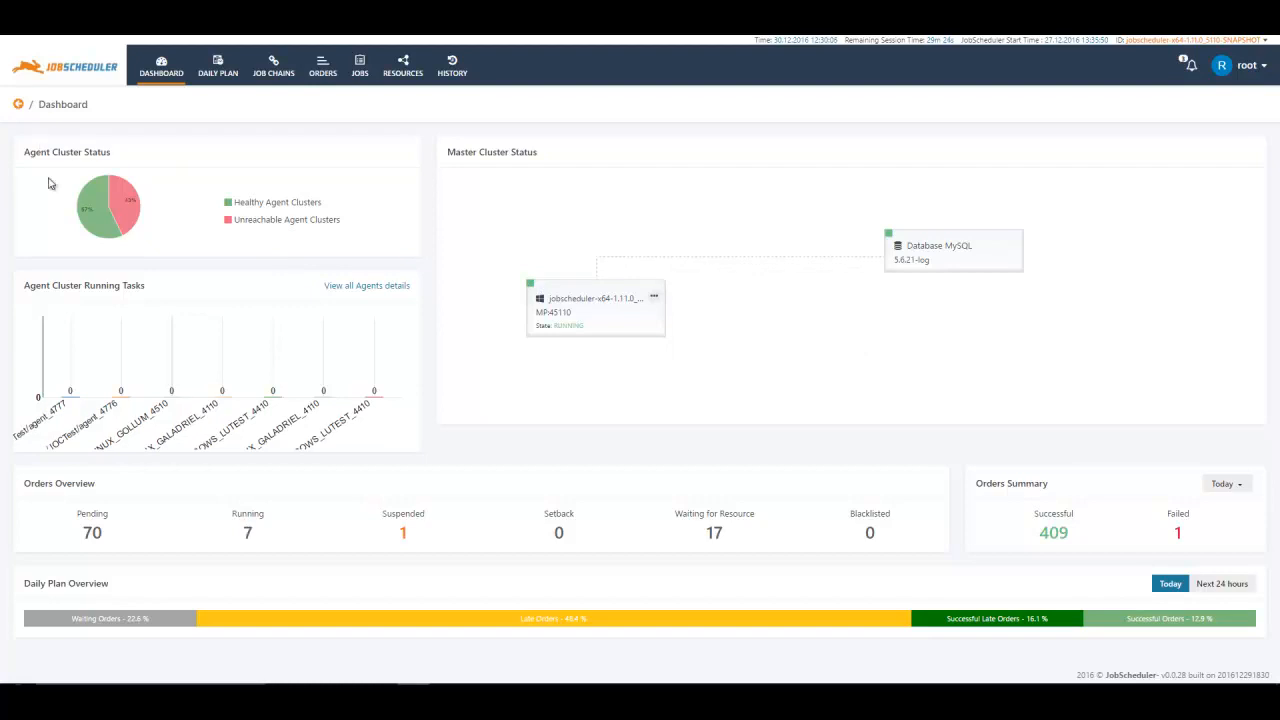
pyautogui.moveTo(264, 242)
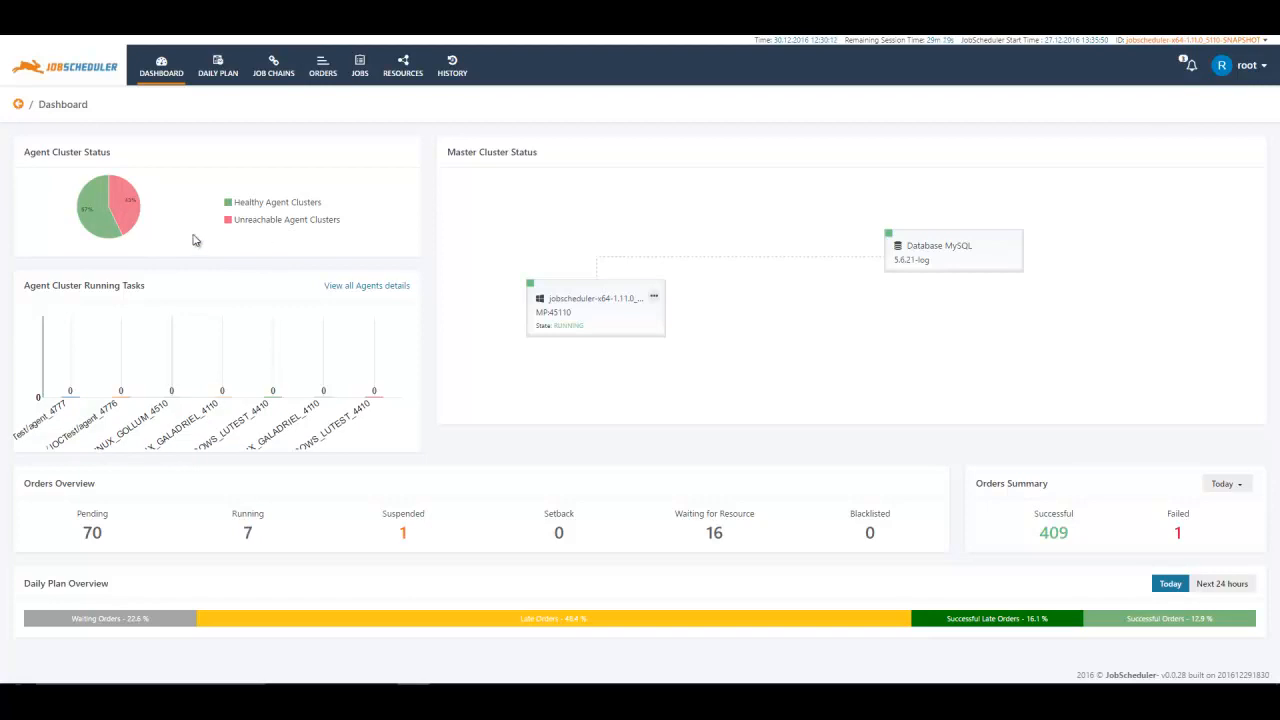
pyautogui.moveTo(276, 244)
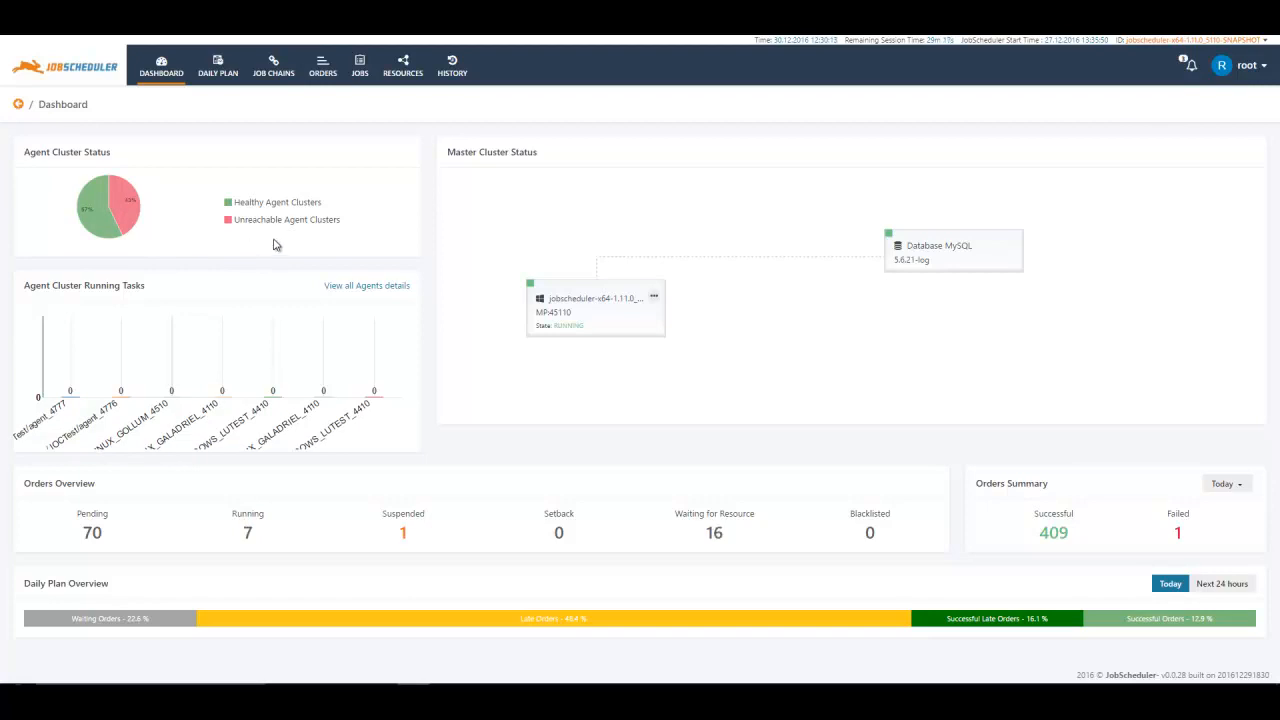
pyautogui.moveTo(280, 222)
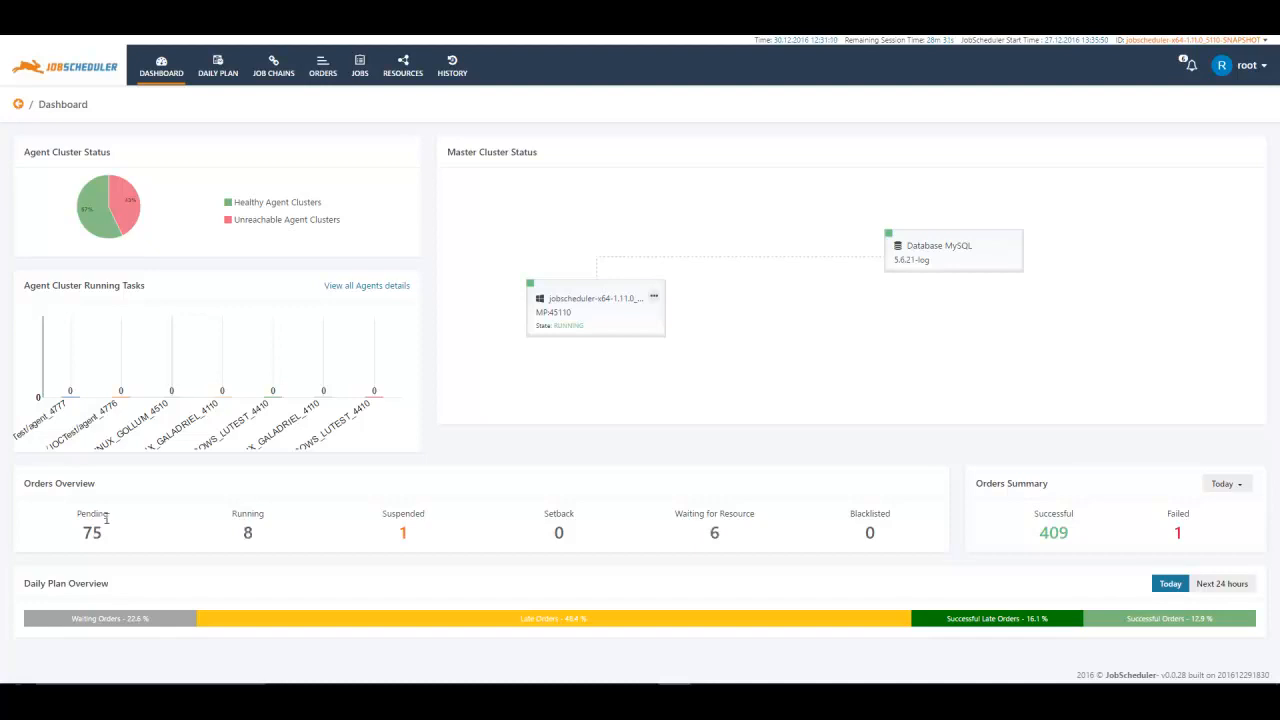
pyautogui.moveTo(248, 540)
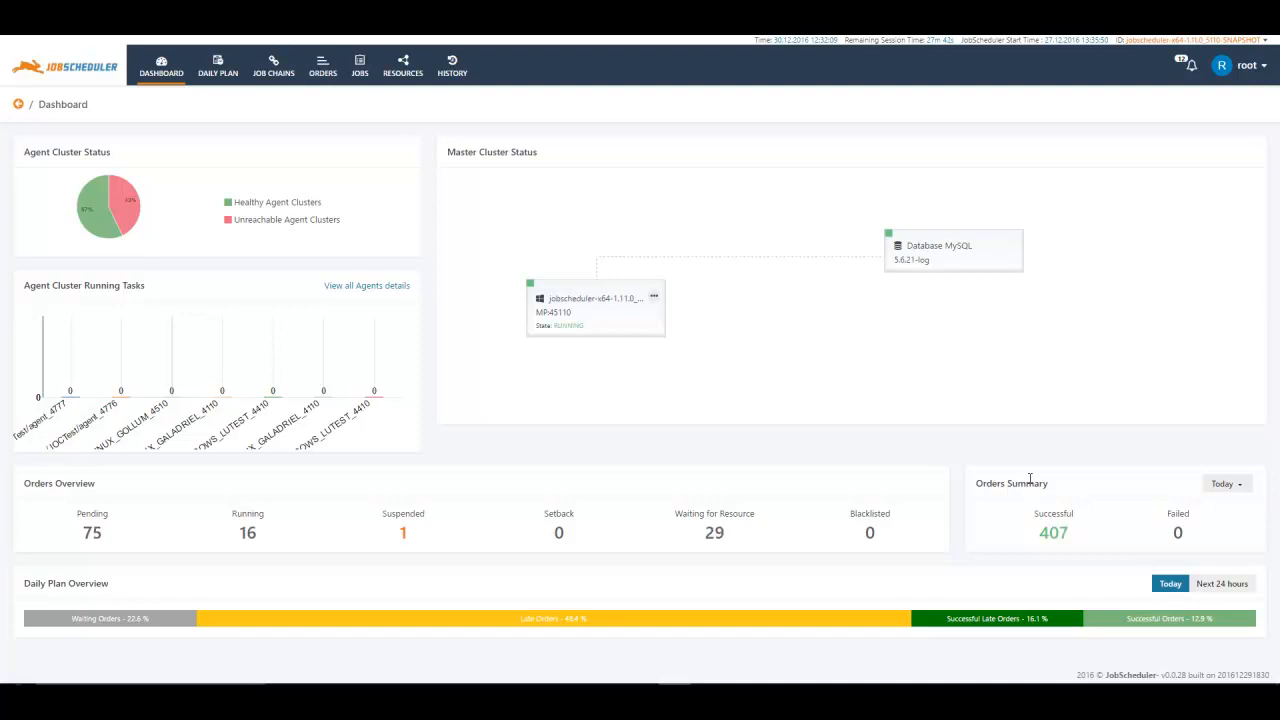
# Limit the Orders Summary time range from Today to Last hour
pyautogui.click(1228, 484)
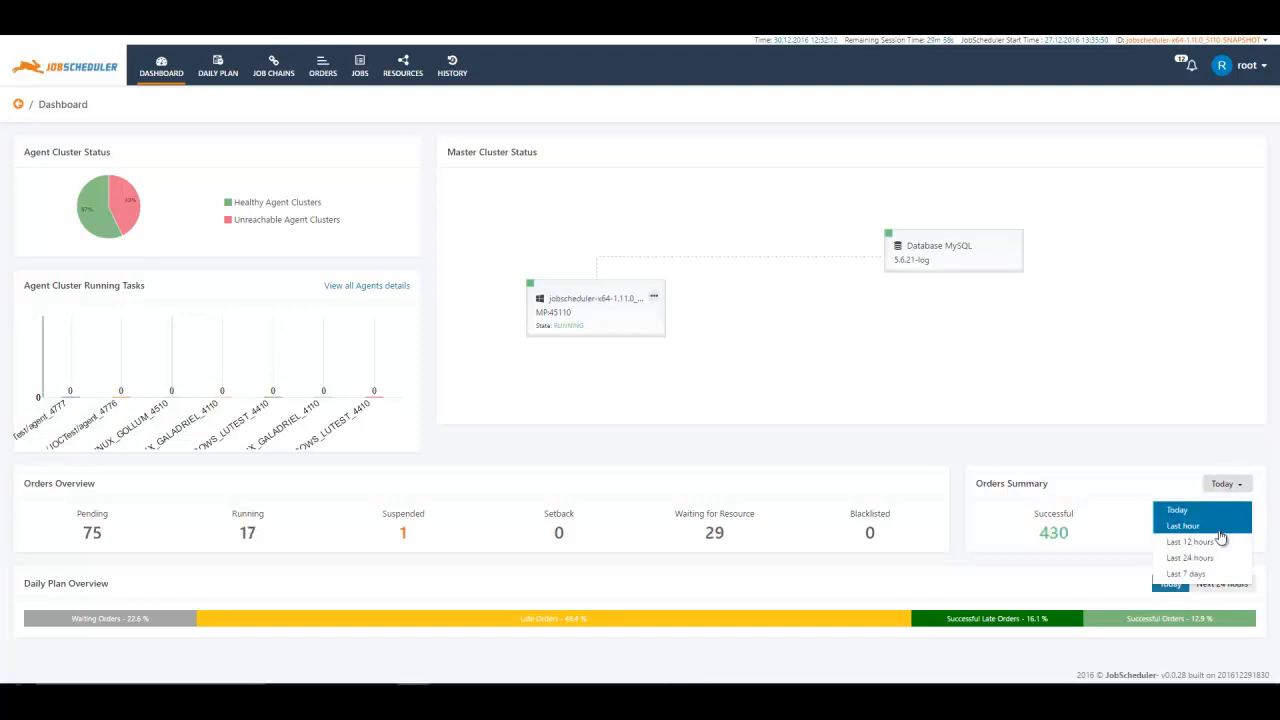
pyautogui.click(1184, 524)
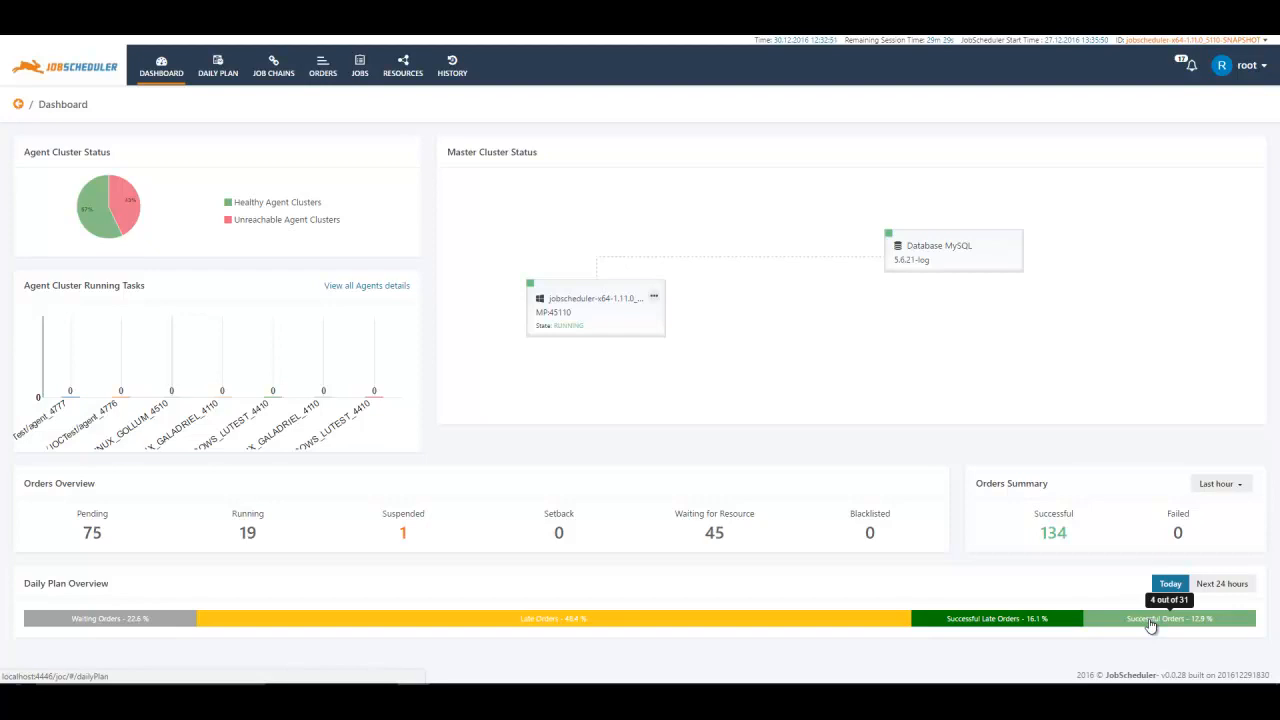
pyautogui.moveTo(976, 624)
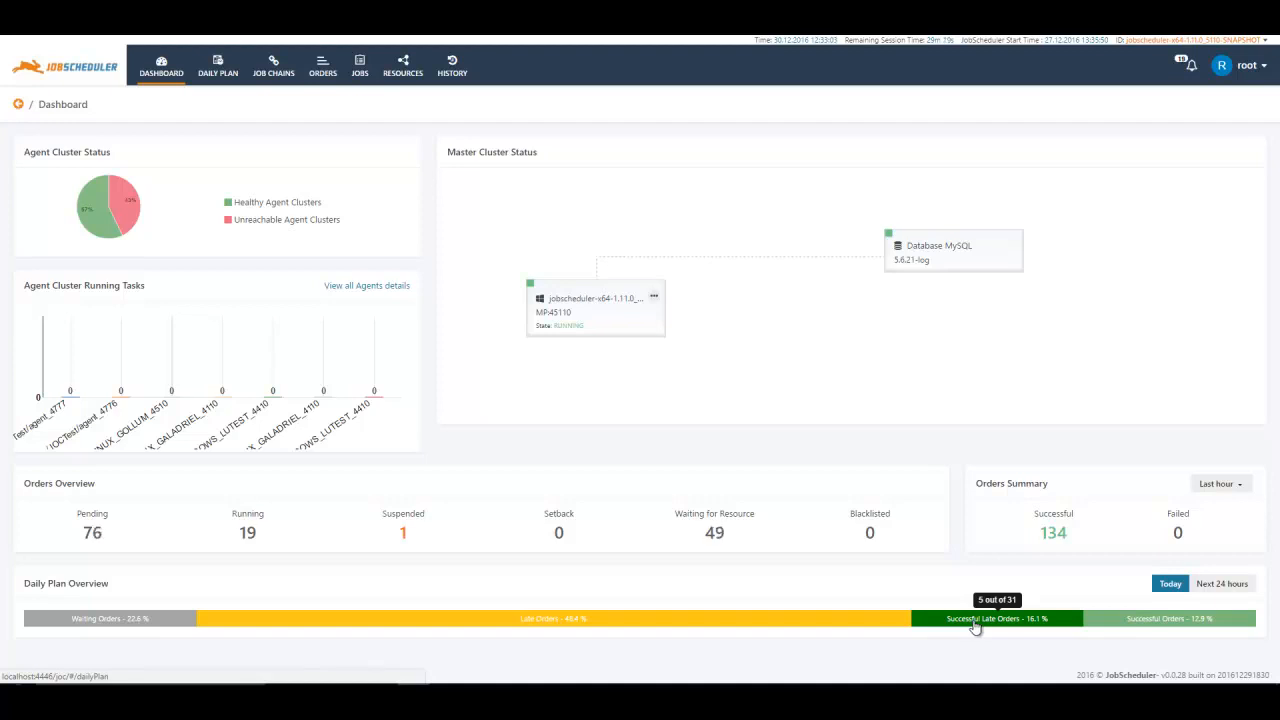
pyautogui.moveTo(576, 618)
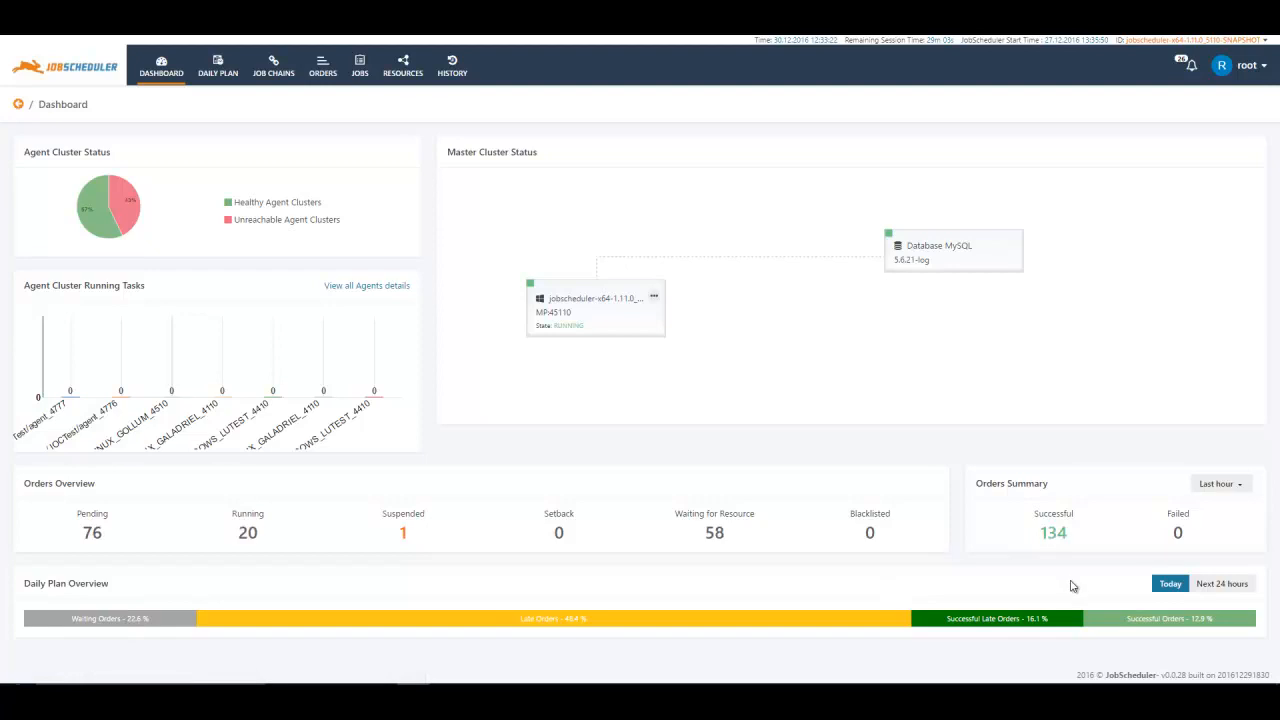
pyautogui.moveTo(276, 464)
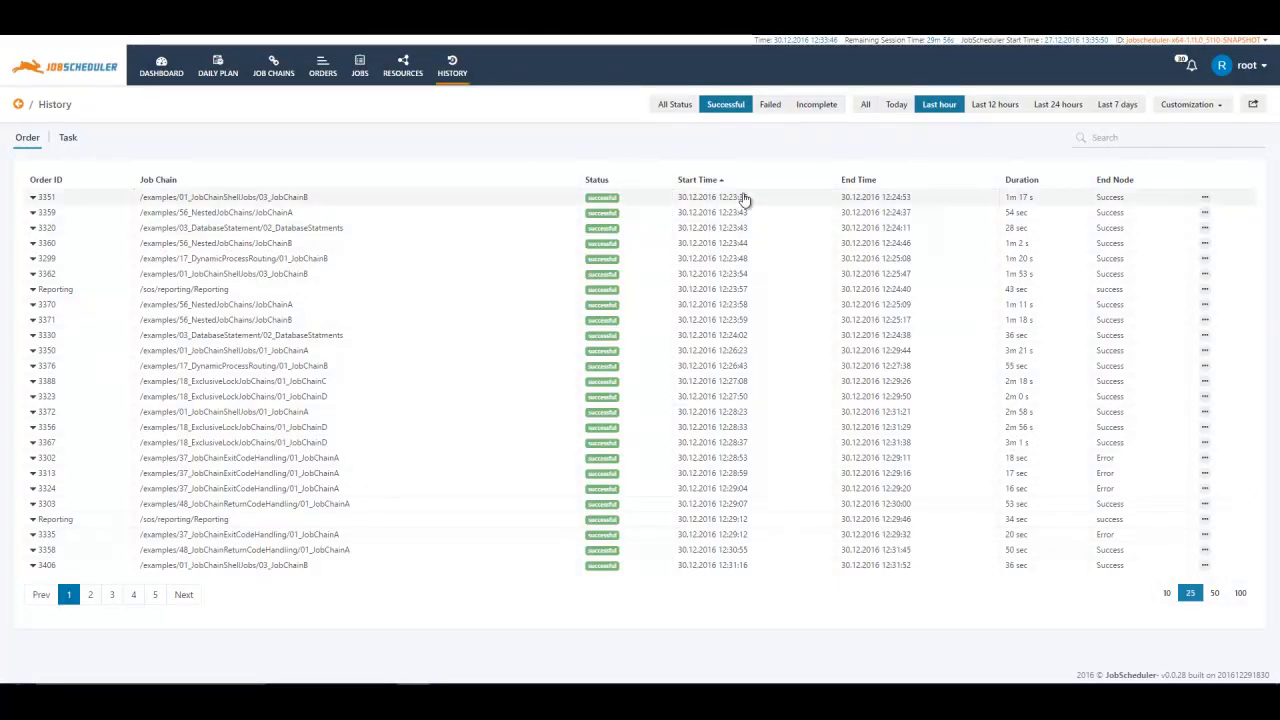
pyautogui.moveTo(938, 140)
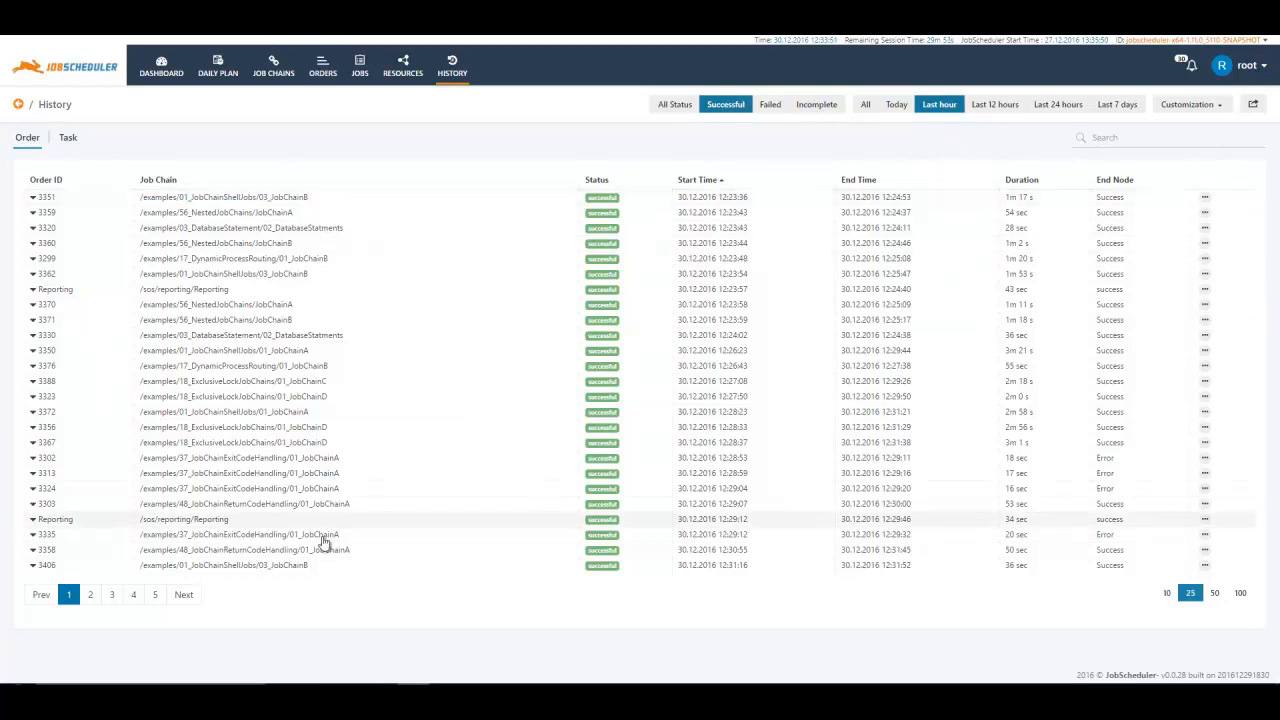
pyautogui.moveTo(320, 576)
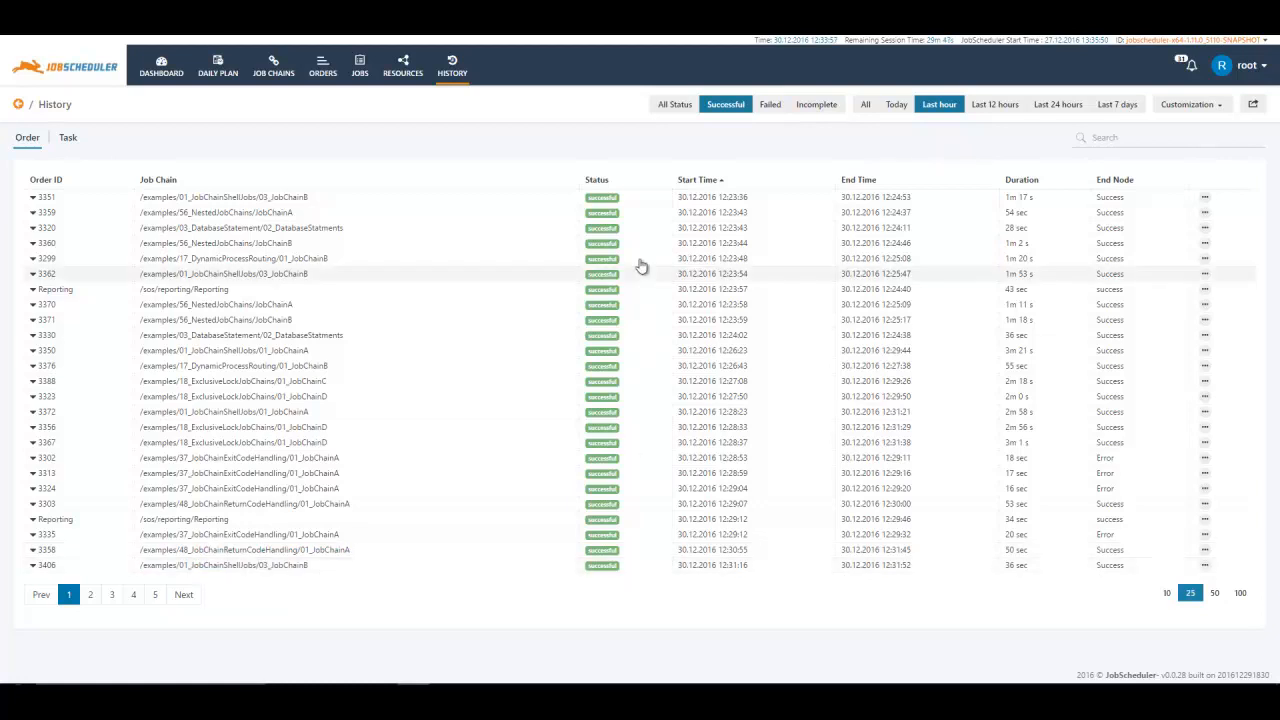
pyautogui.moveTo(616, 204)
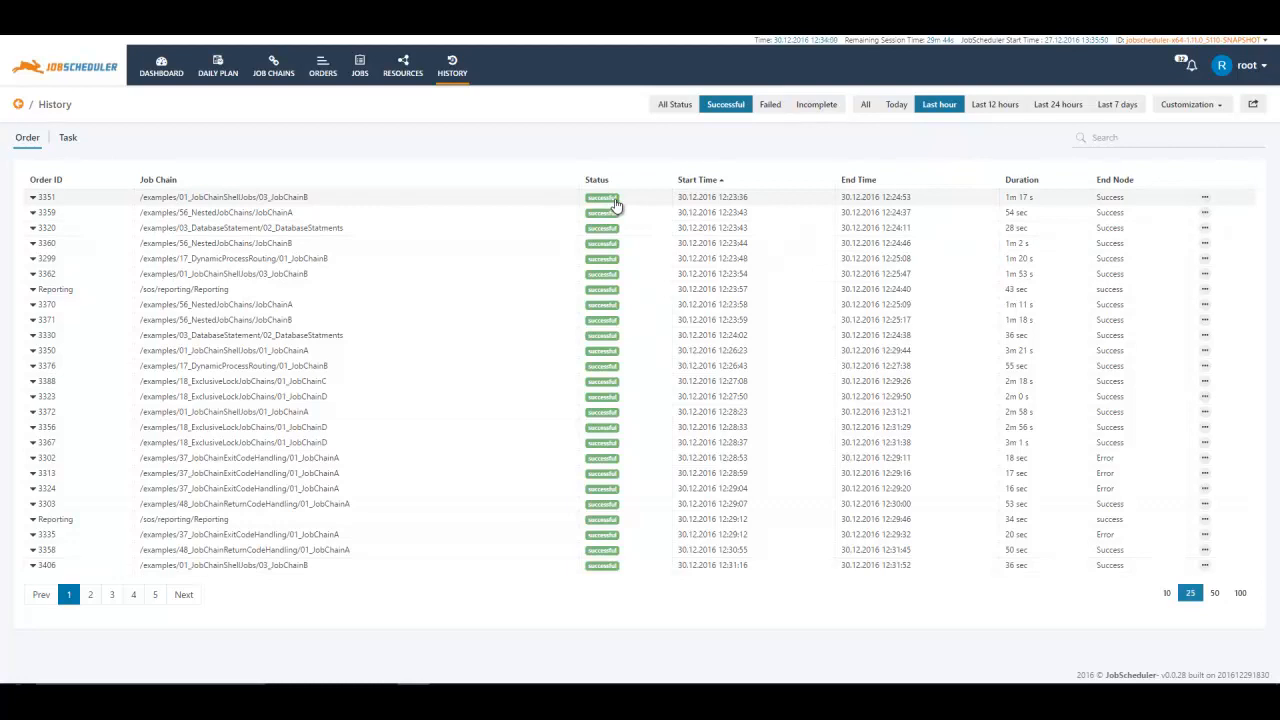
pyautogui.click(600, 198)
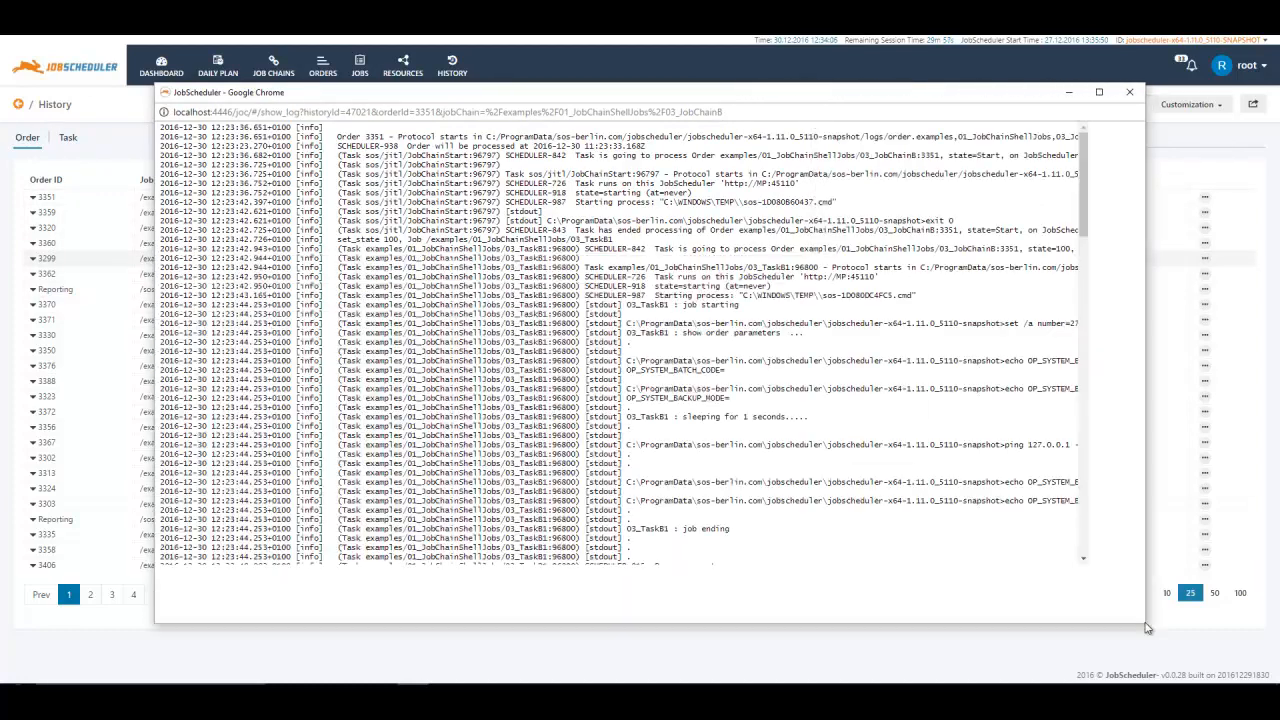
pyautogui.scroll(-3)
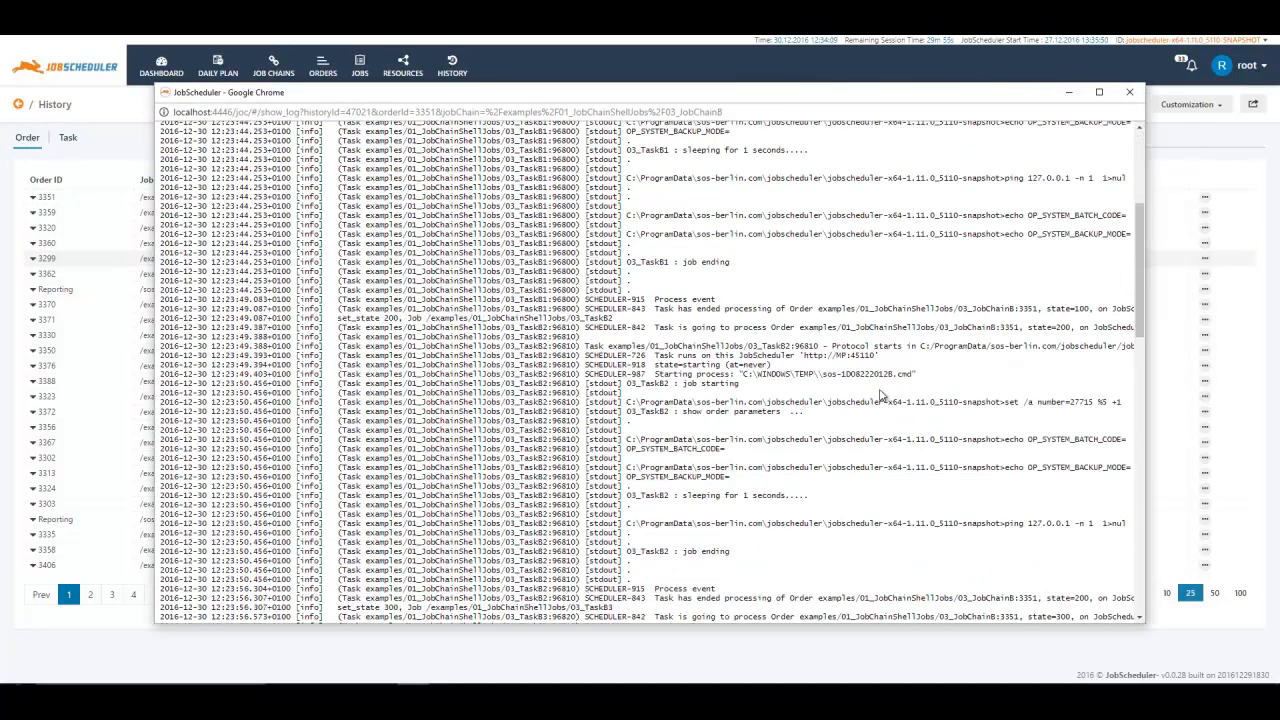
pyautogui.scroll(-3)
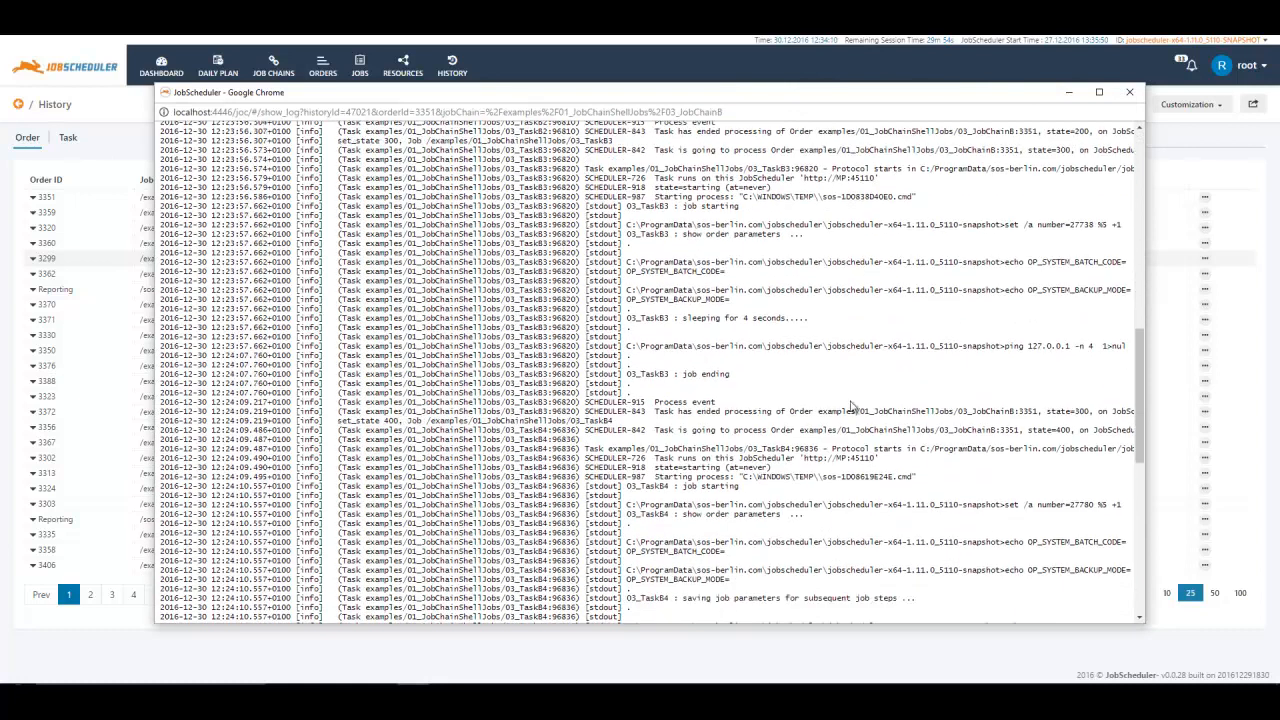
pyautogui.click(1130, 92)
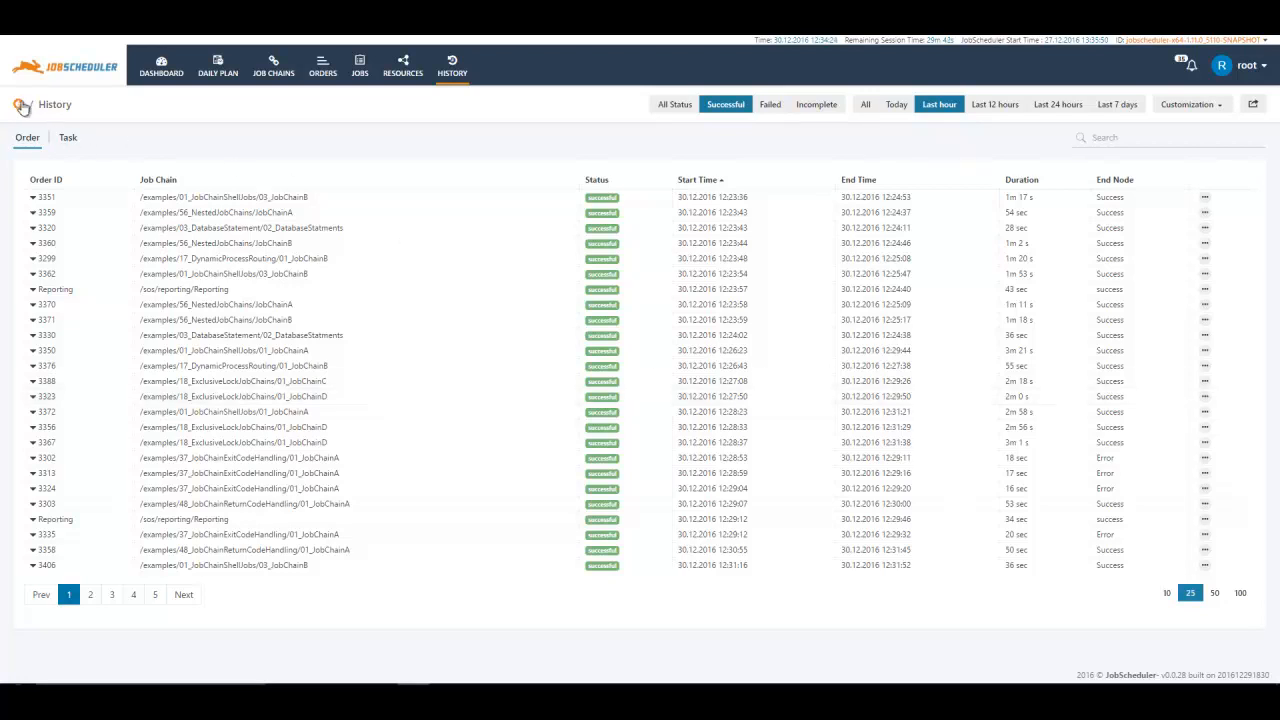
# Return from the order history to the Dashboard via the breadcrumb home icon
pyautogui.click(160, 64)
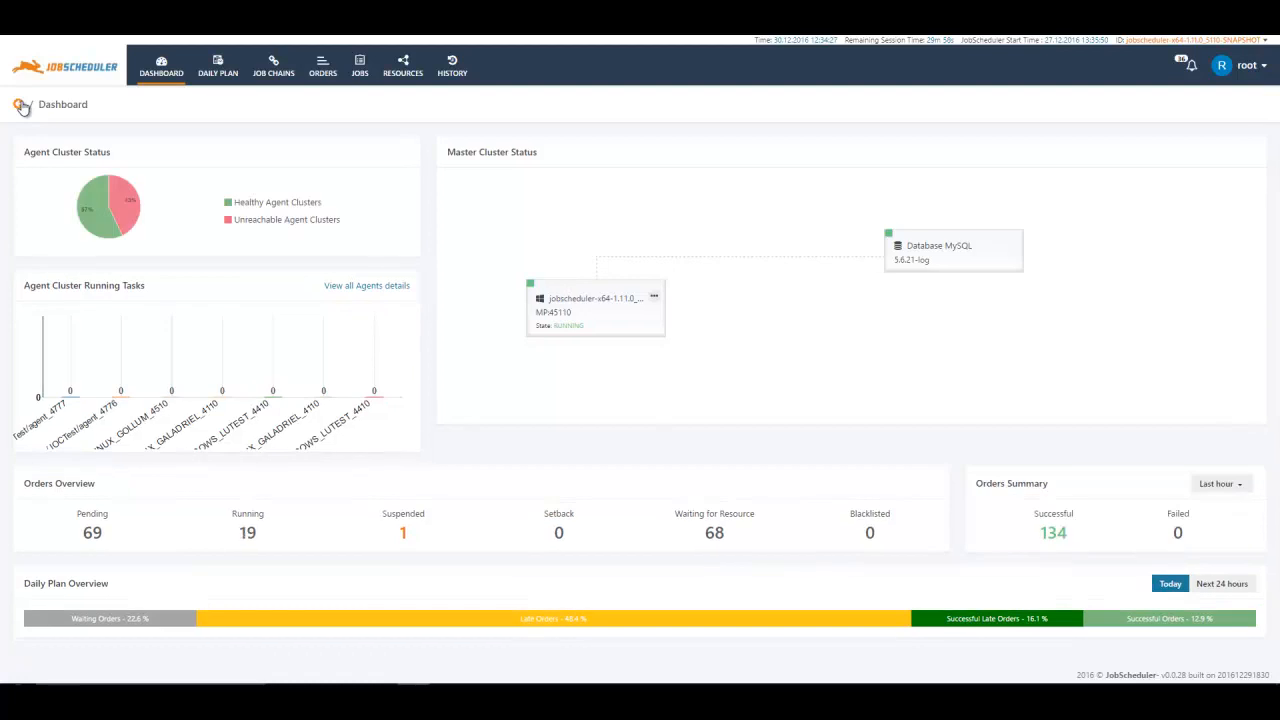